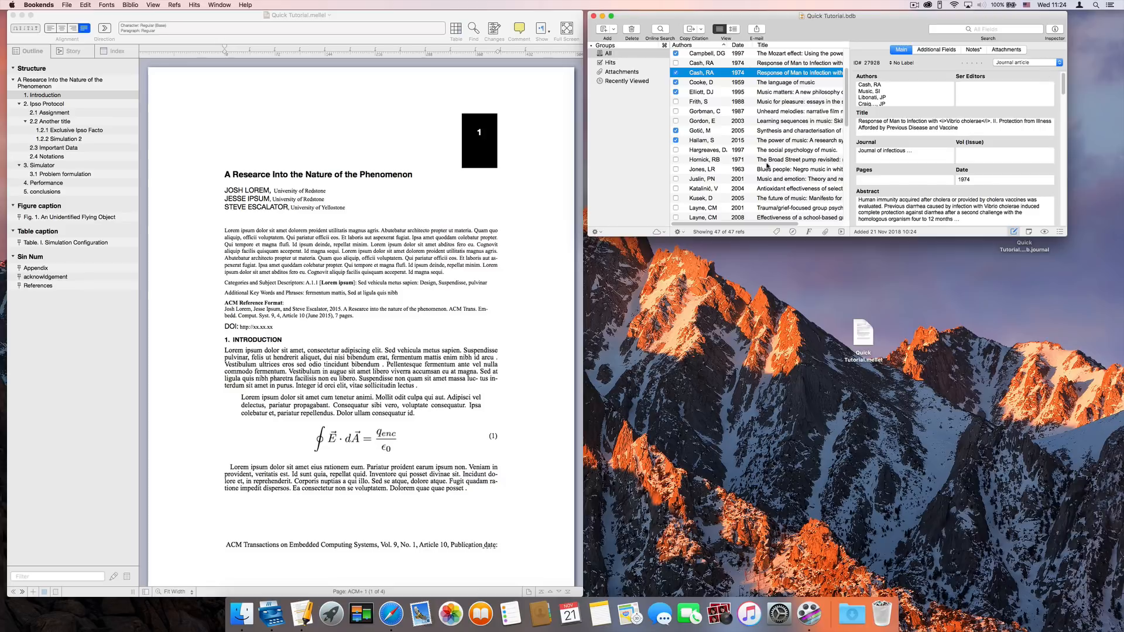
Scroll the document to where the Reimer 1989 temporary citation goes.
scroll("down", 3)
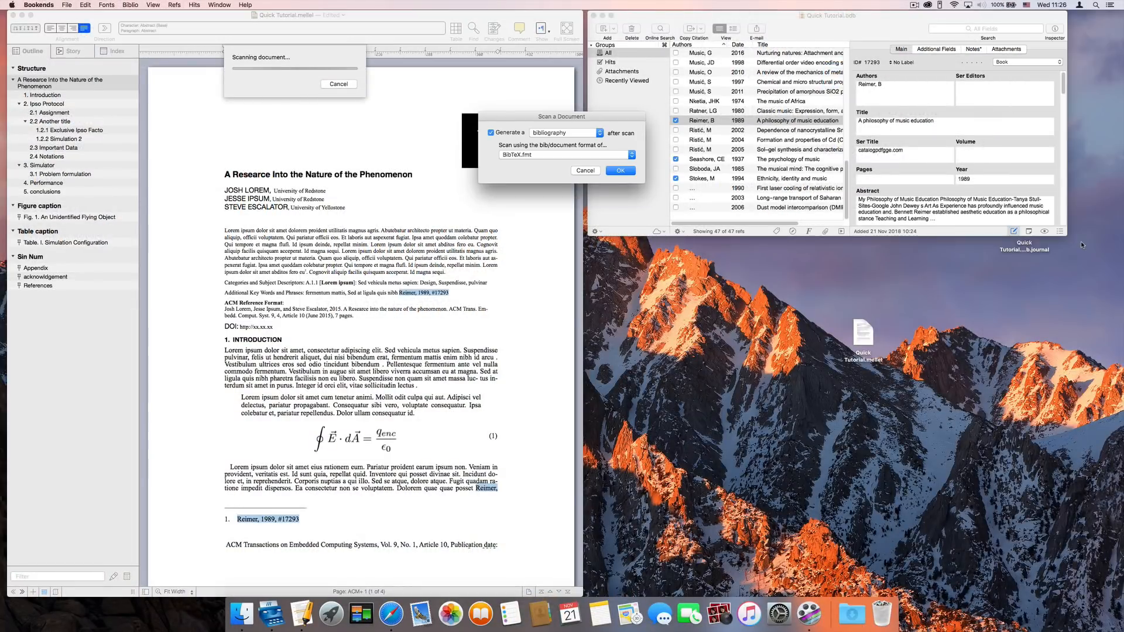
Choose Turabian.fmt as the scan format for generating the bibliography.
left_click(562, 155)
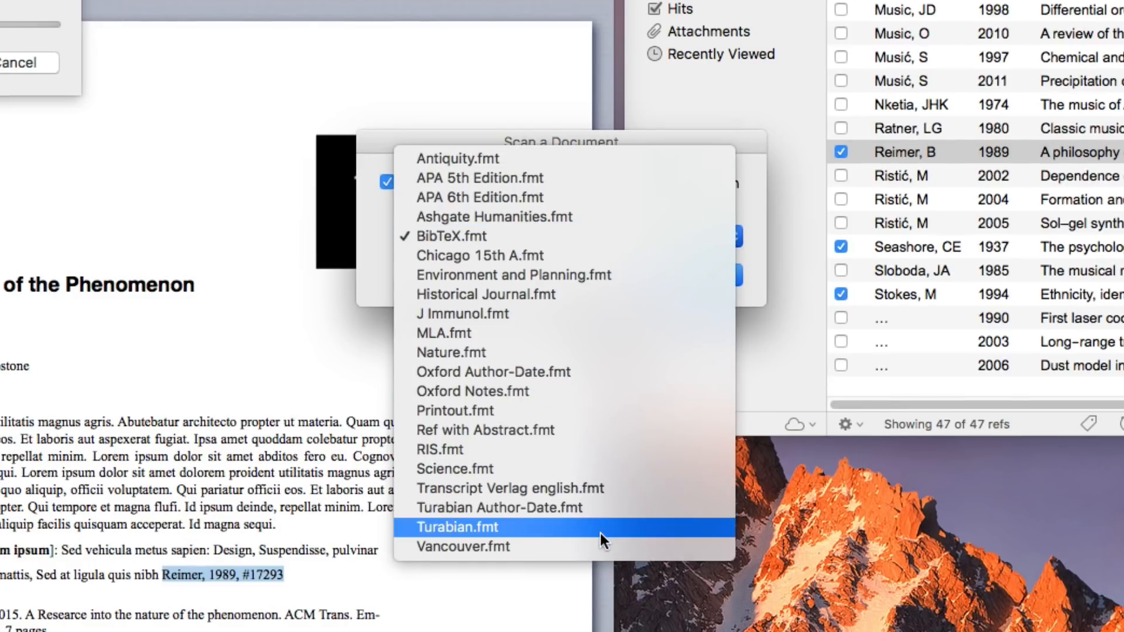
left_click(468, 527)
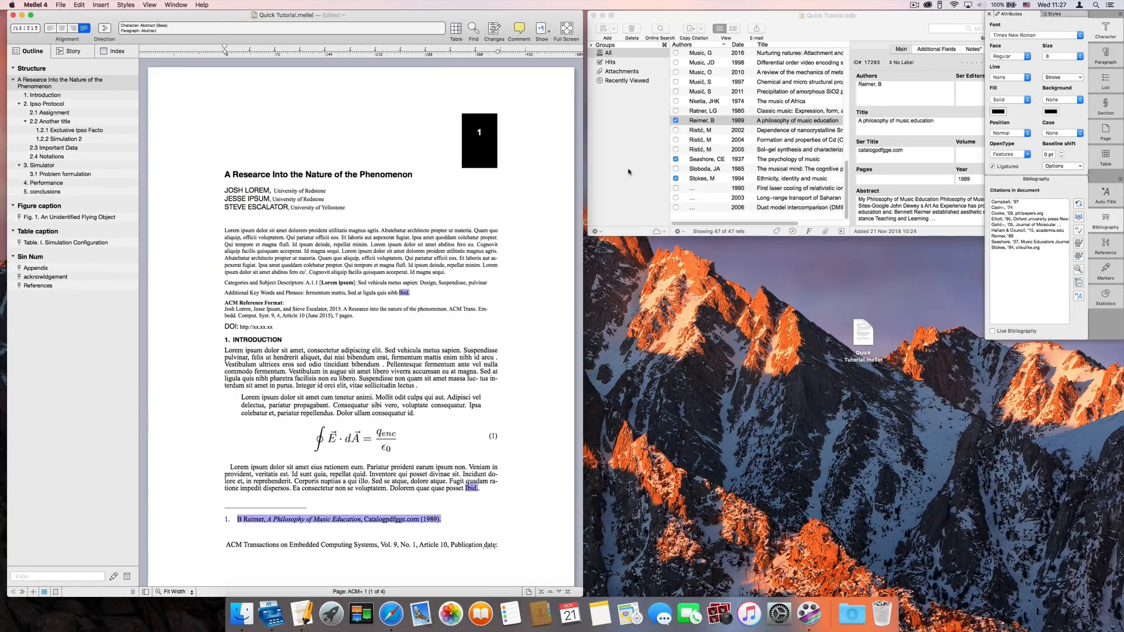
Rescan the document with MLA.fmt so citations and bibliography use MLA.
scroll("down", 3)
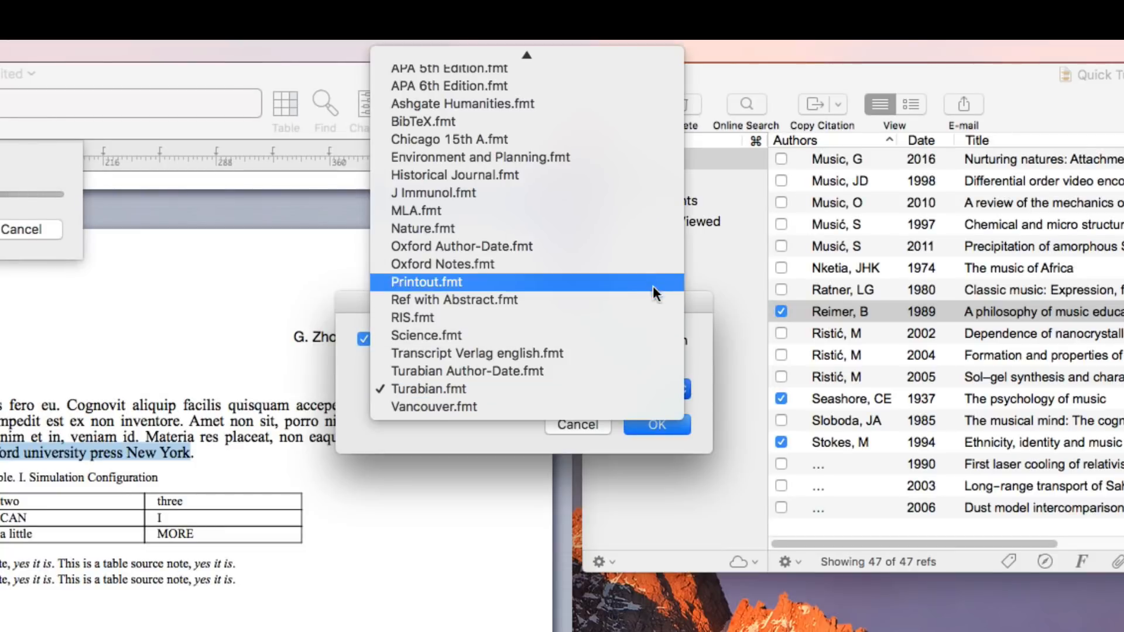
left_click(403, 210)
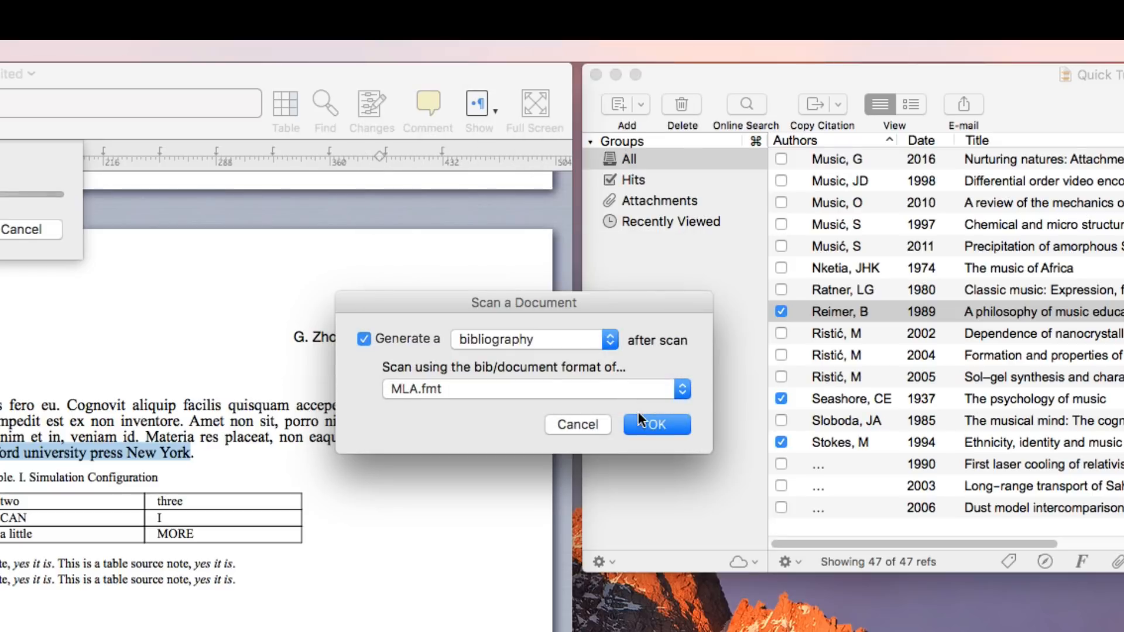
left_click(658, 425)
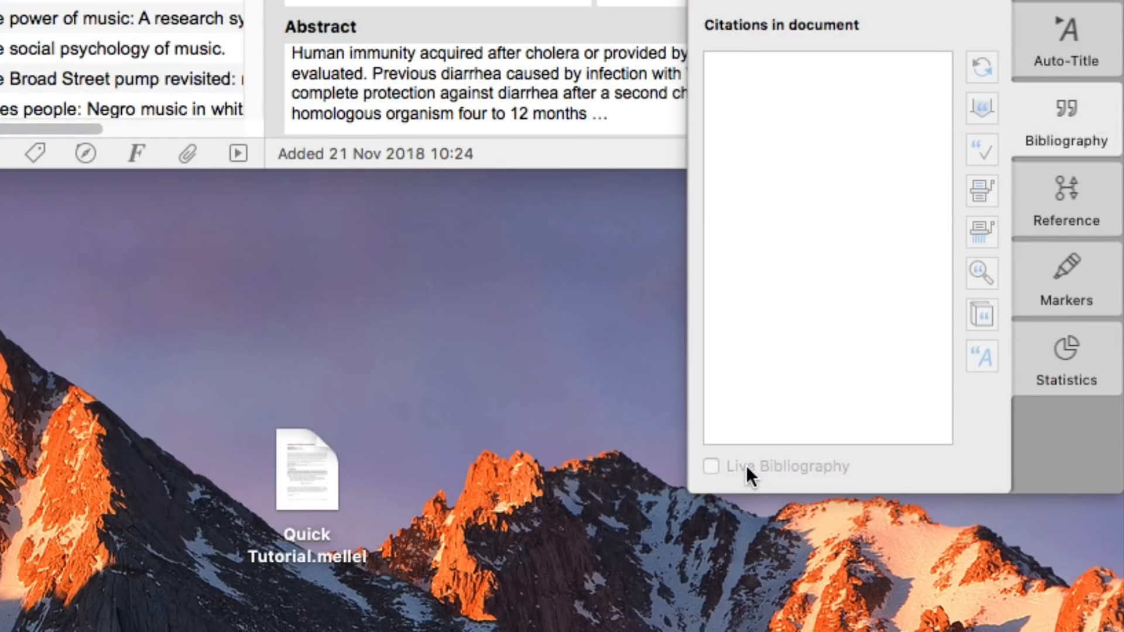
Enable Live Bibliography so the citations list stays up to date.
left_click(711, 466)
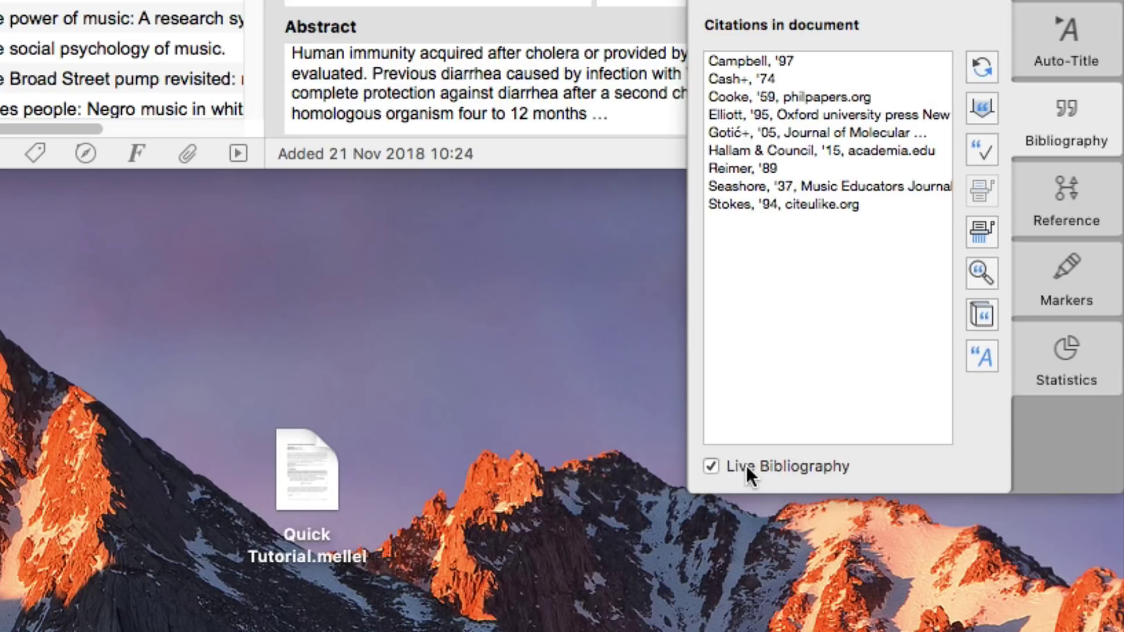